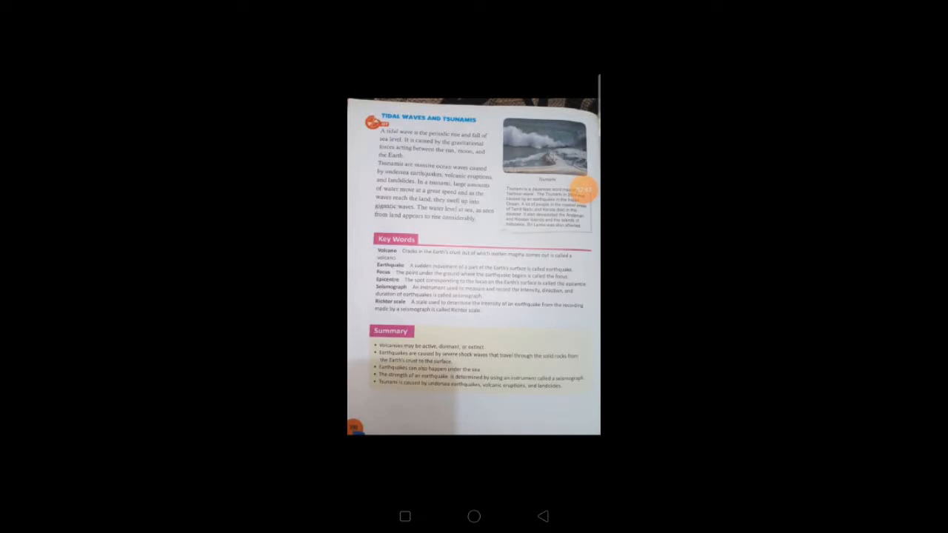
# Show the top bar and bottom toolbar (Send, Set as, Add to, Edit, Delete) over photo 385 of 385
pyautogui.click(474, 266)
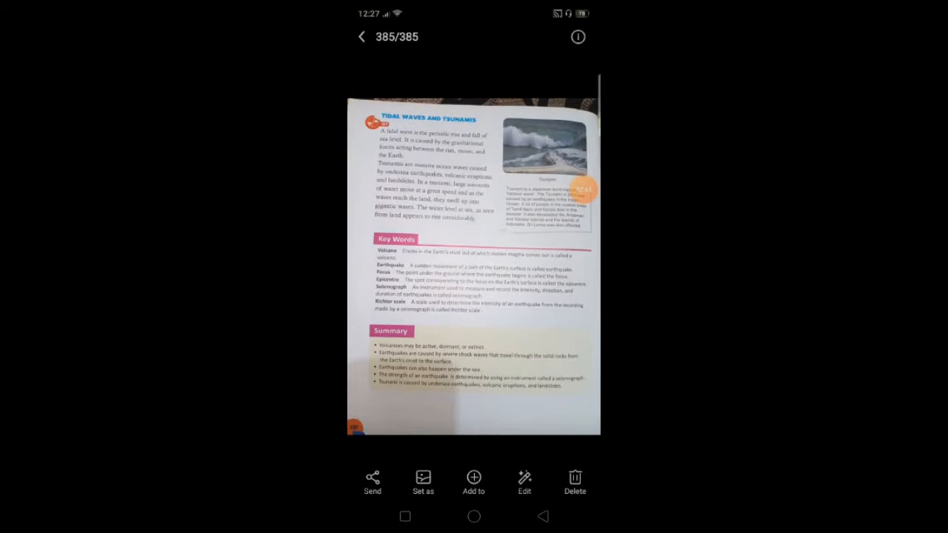